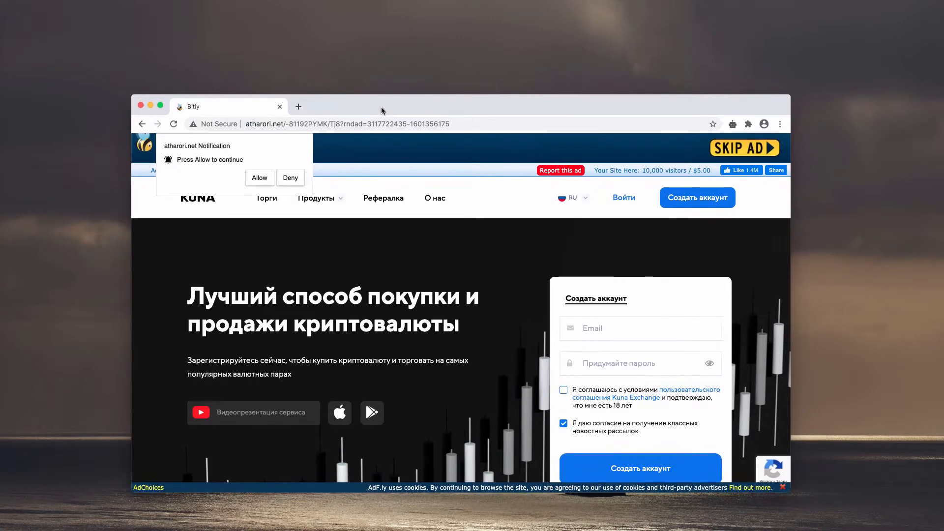
mouse_move(285, 240)
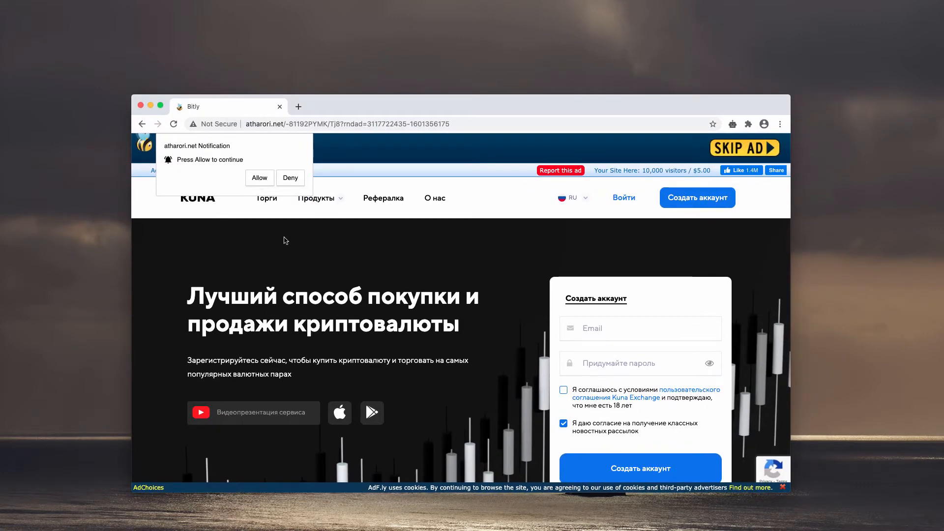
mouse_move(509, 104)
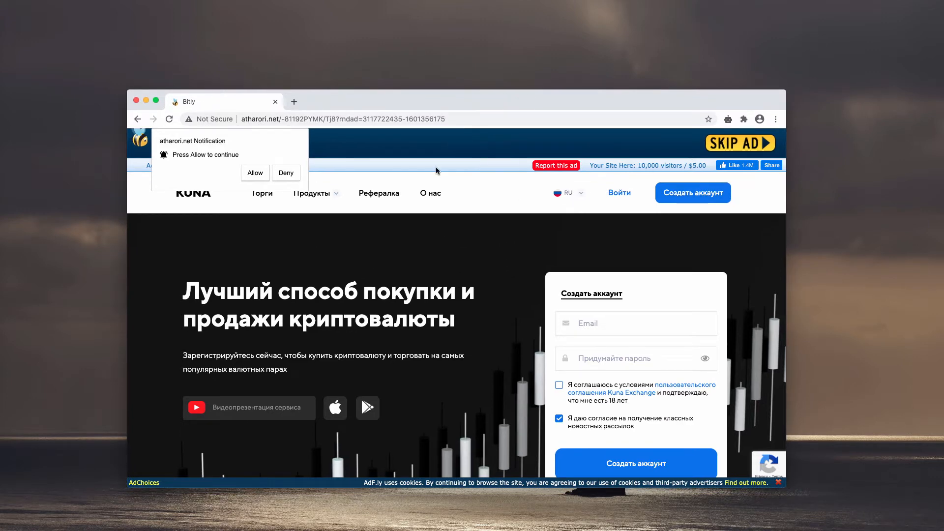
mouse_move(433, 94)
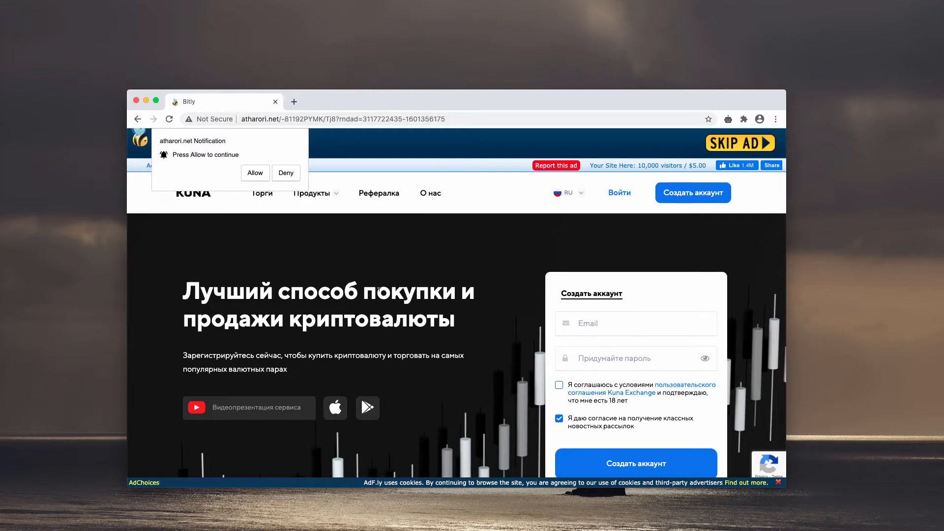
mouse_move(279, 298)
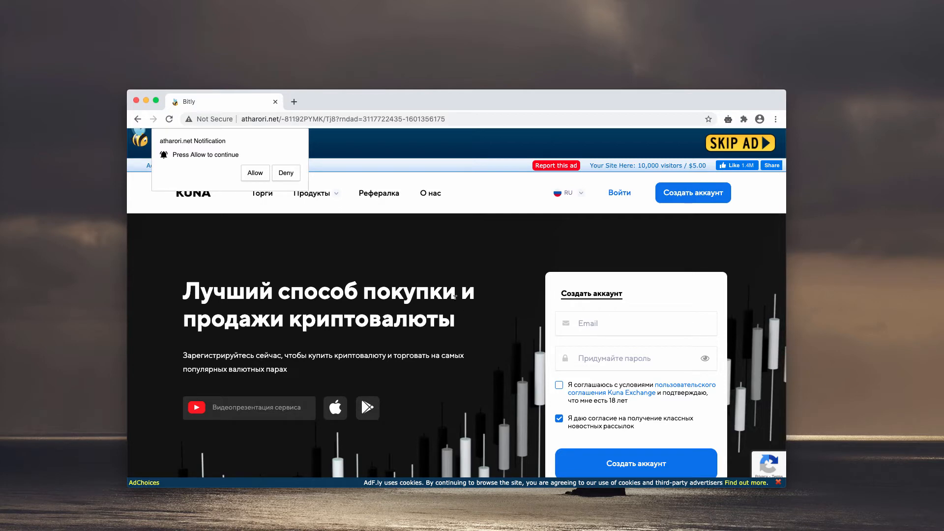
Step: Accept the notification prompt and allow omzqa.lokpresearch.club to show notifications
scroll("down", 3)
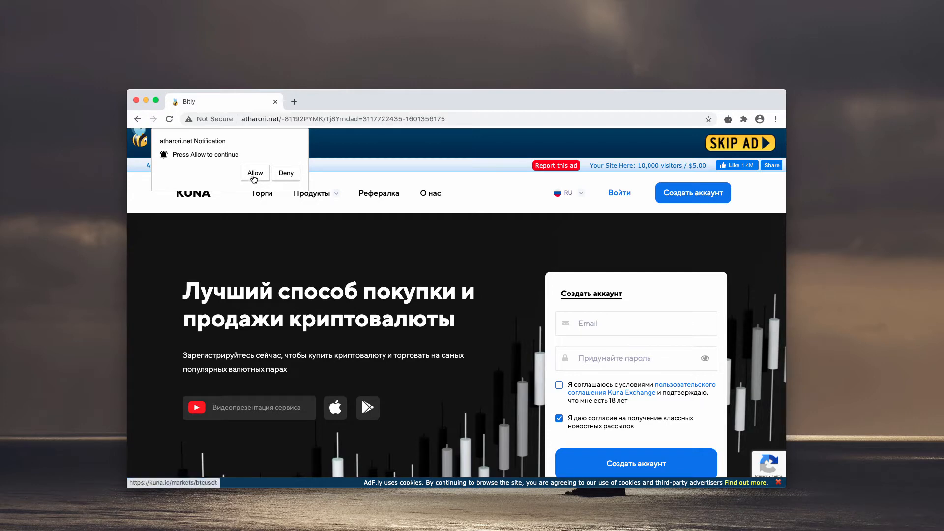
mouse_move(250, 176)
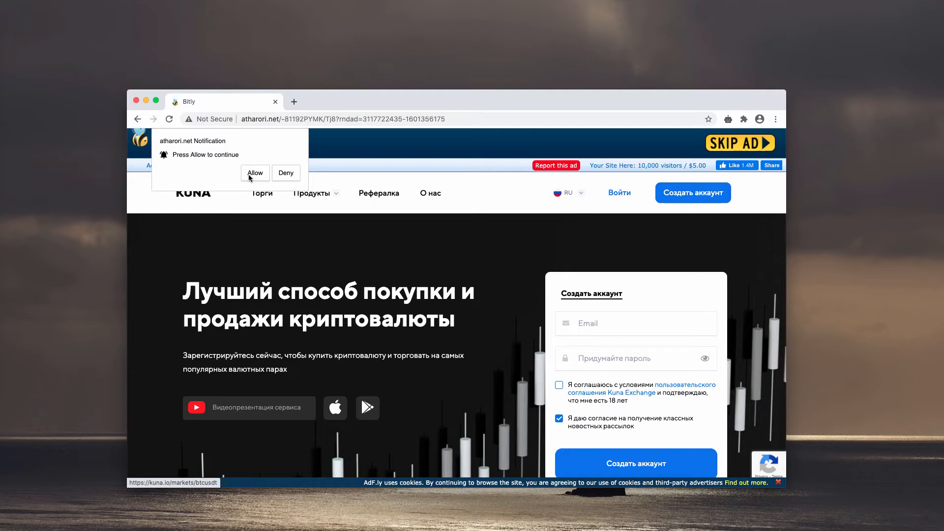
left_click(253, 173)
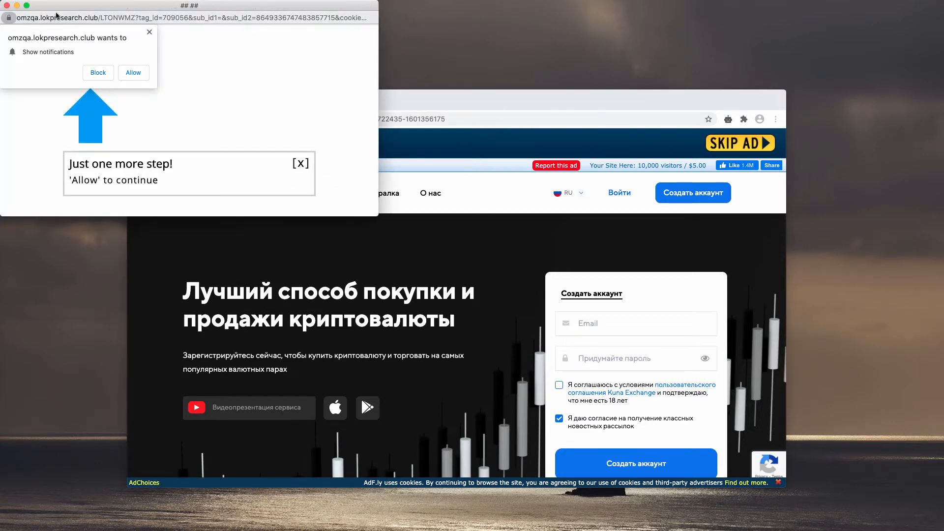
left_click_drag(188, 5, 202, 83)
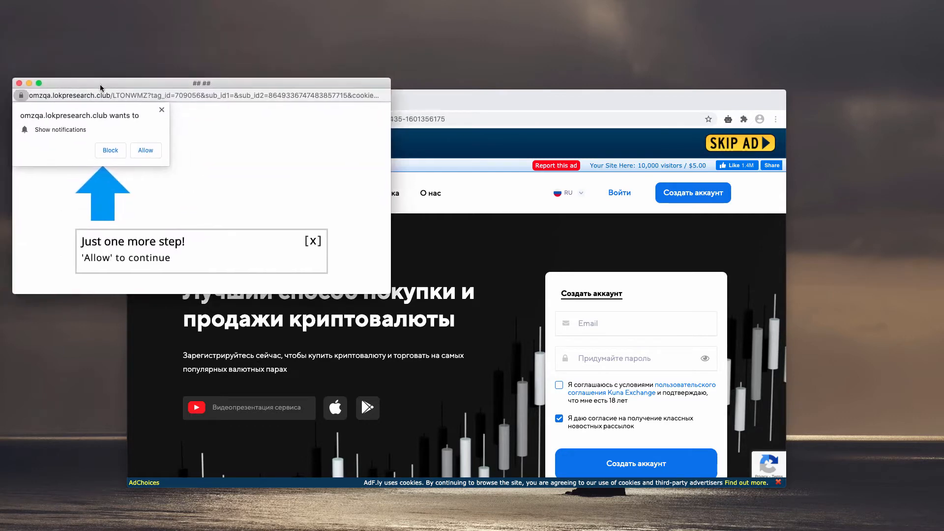
left_click(110, 150)
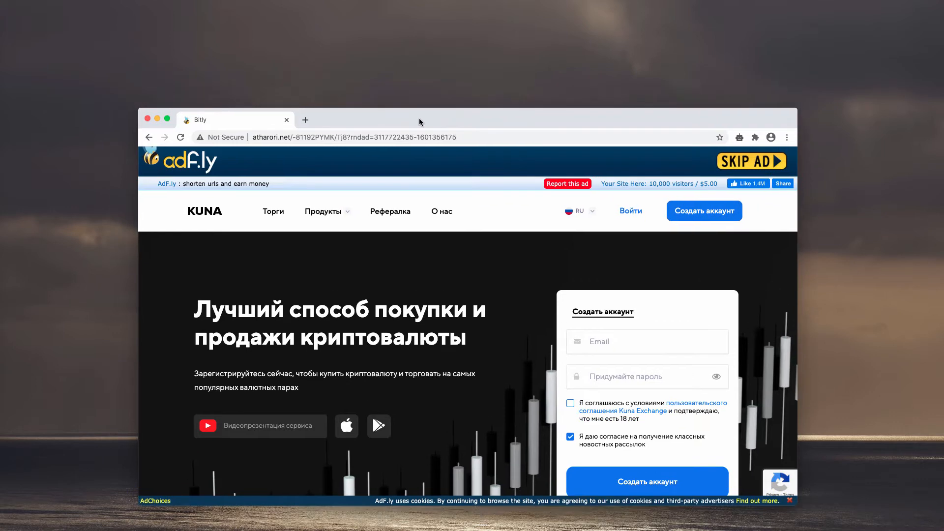
mouse_move(246, 173)
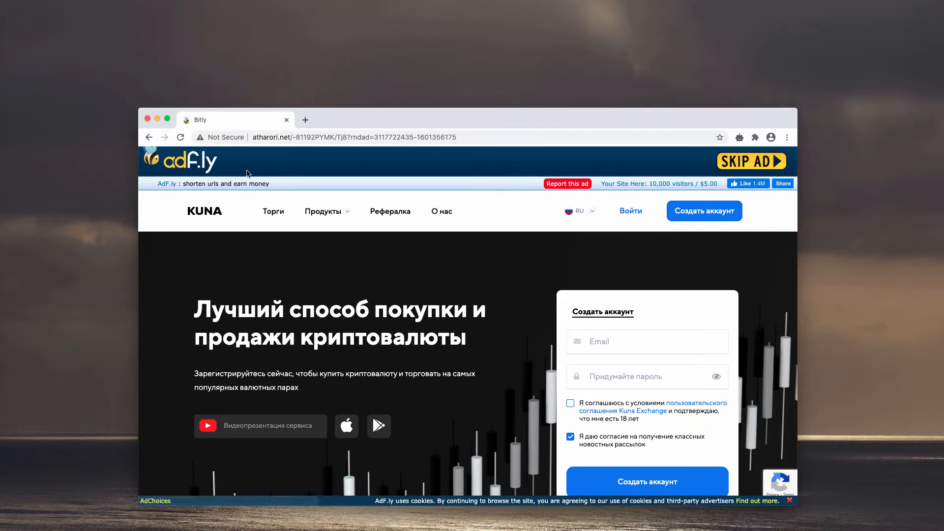
mouse_move(786, 140)
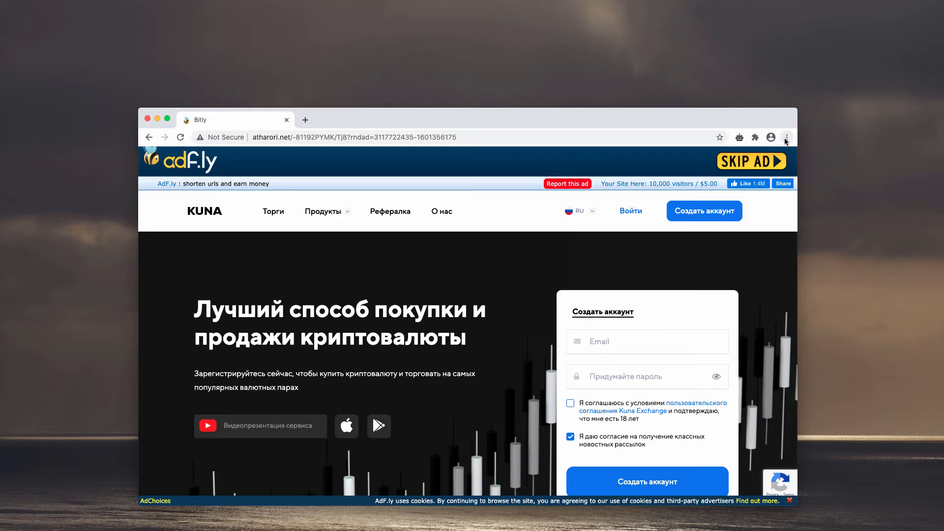
mouse_move(785, 137)
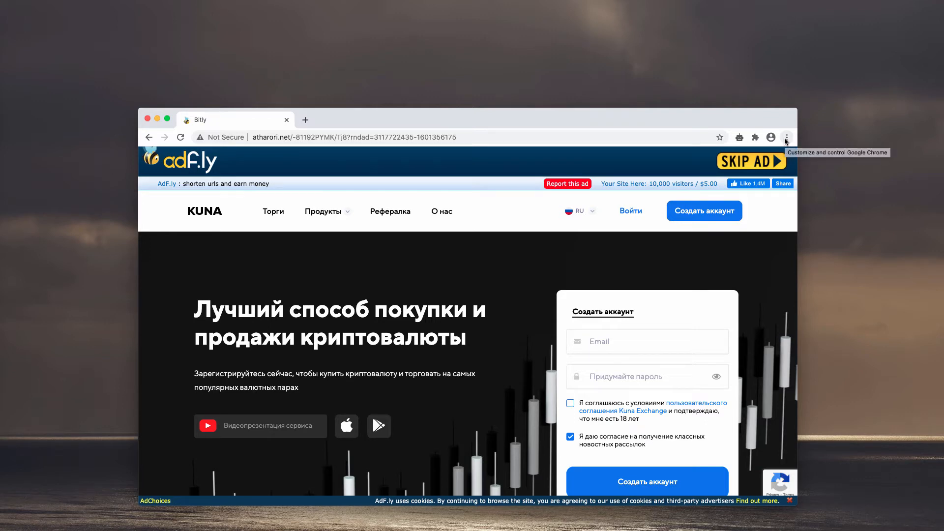
Step: Reach Site Settings via the Chrome menu, Settings, and Privacy and security
left_click(785, 137)
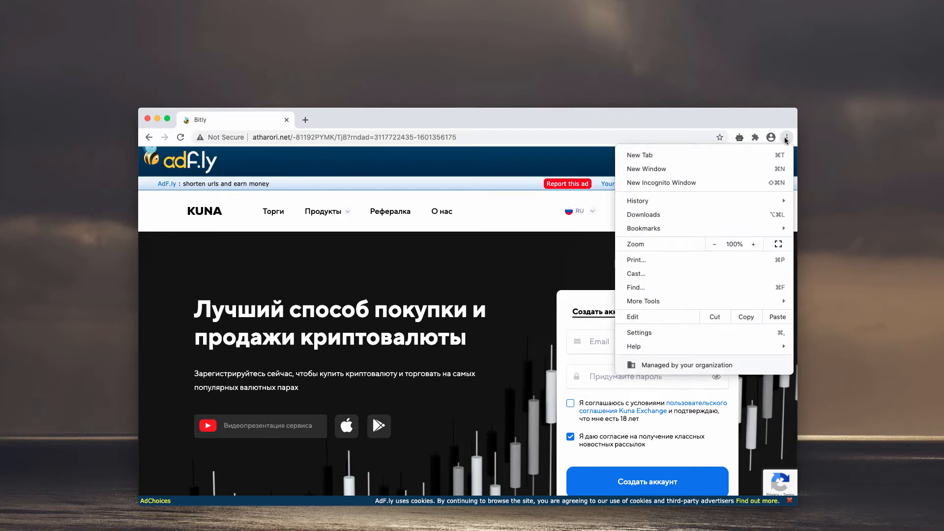
mouse_move(785, 138)
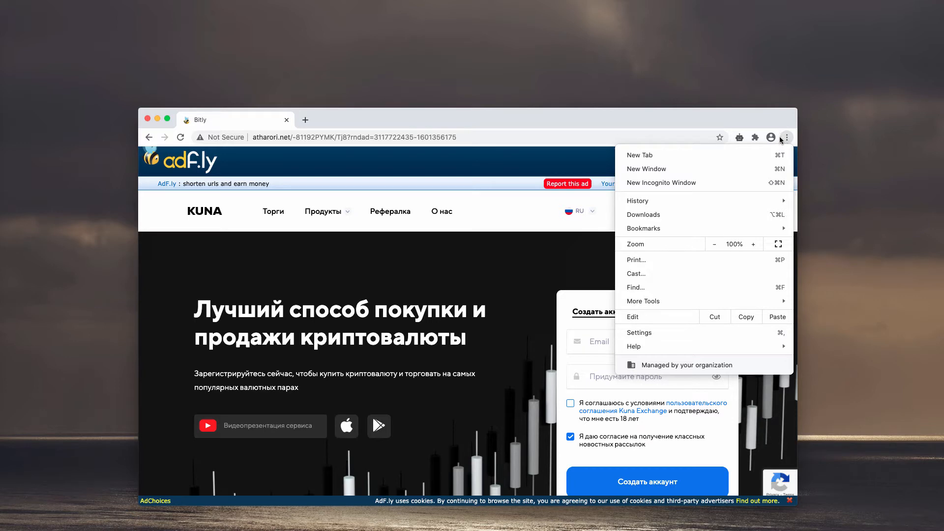
mouse_move(667, 334)
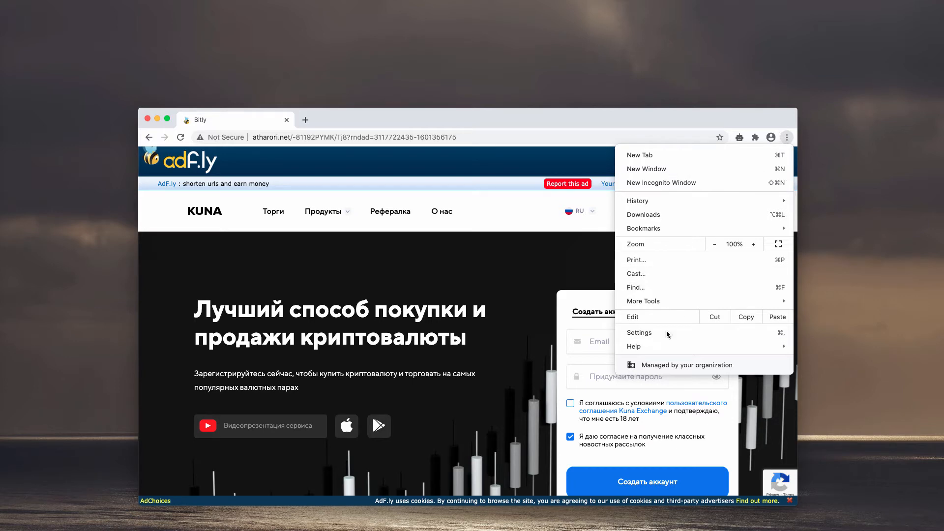
left_click(639, 333)
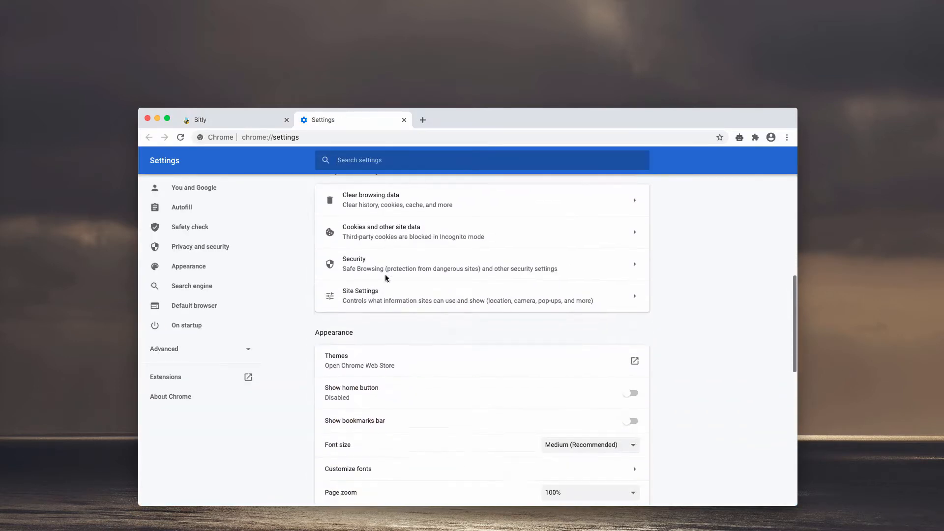
scroll("up", 3)
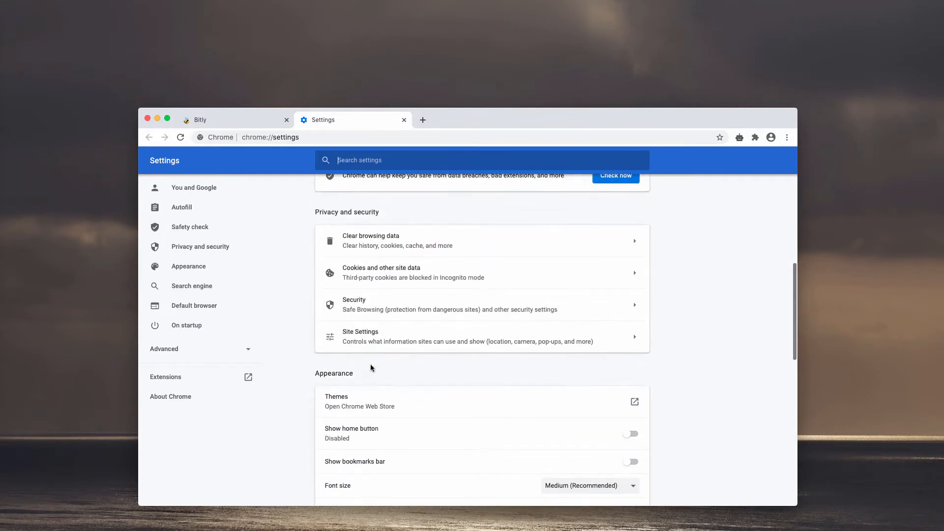
left_click(360, 337)
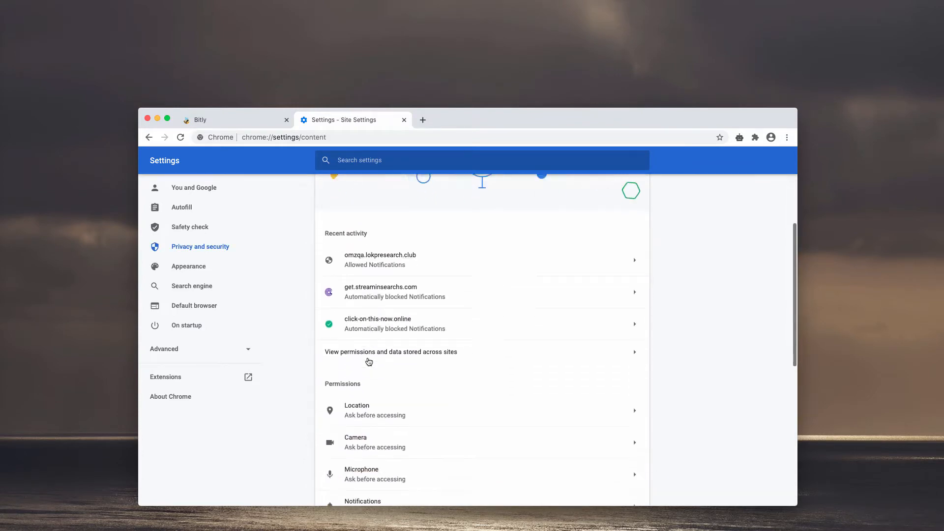
Step: Show the Notifications permission page and scroll through its Block and Allow lists
left_click(362, 500)
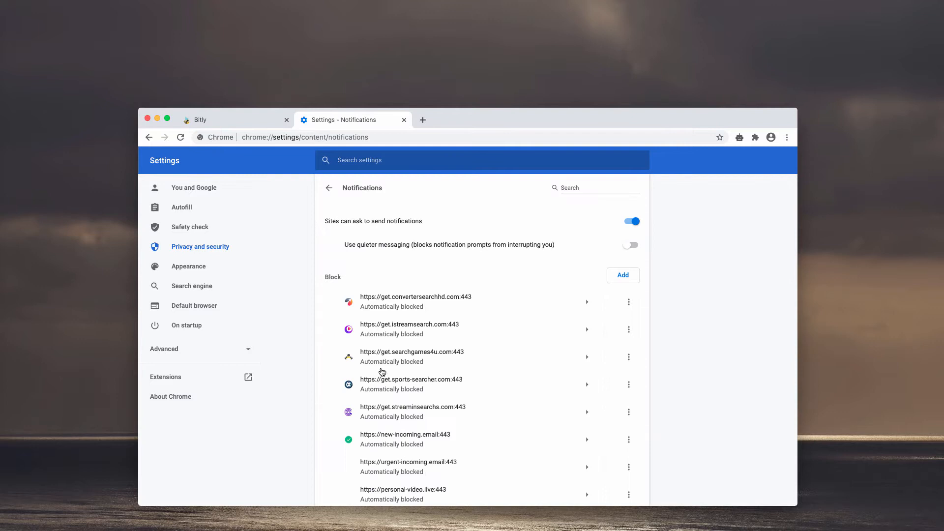
scroll("down", 3)
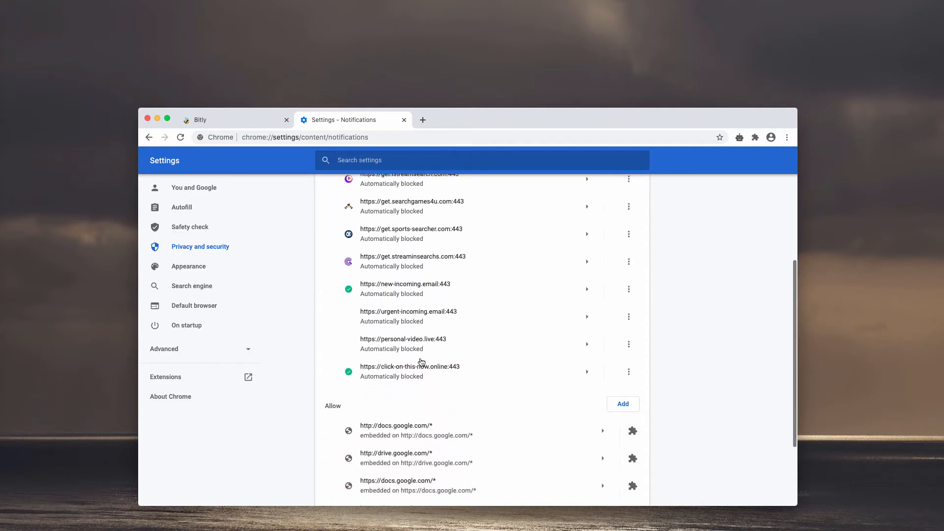
scroll("down", 3)
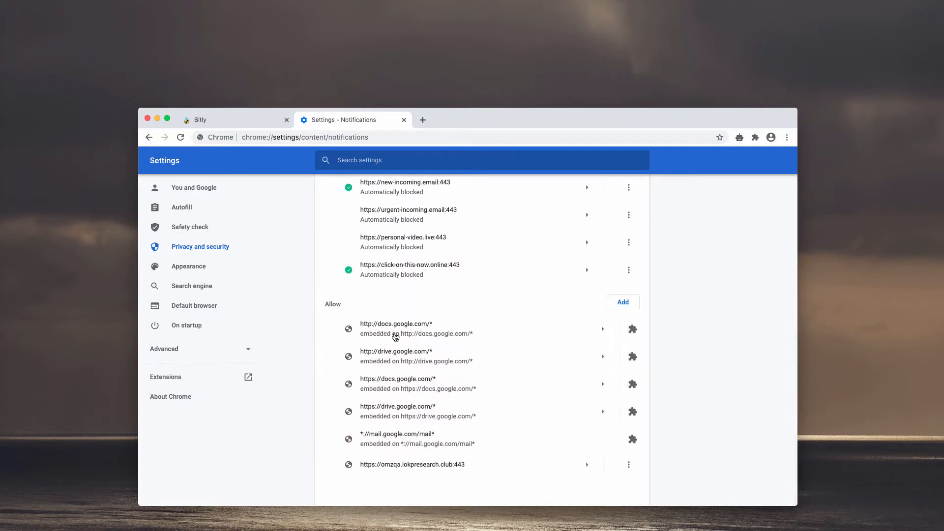
mouse_move(460, 446)
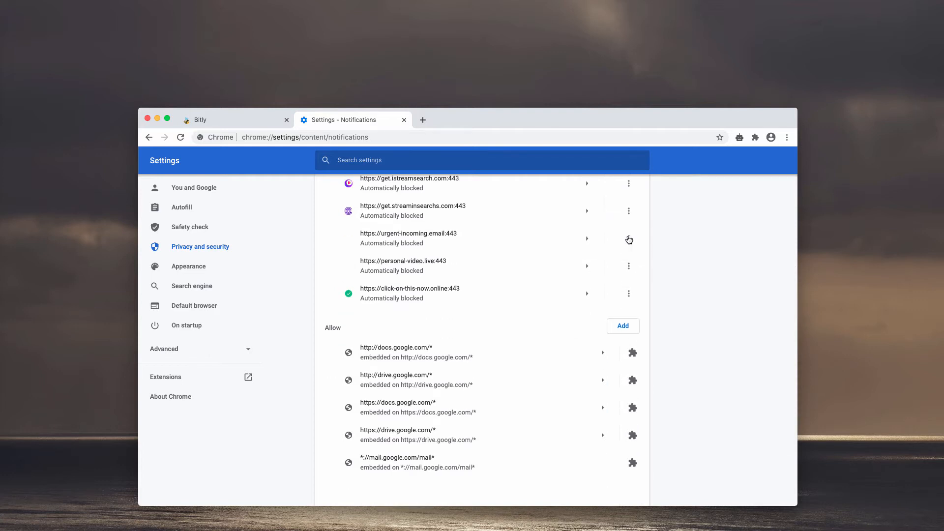
Step: Remove a suspicious site from the blocked notifications list and bring up actions for the next one
left_click(628, 211)
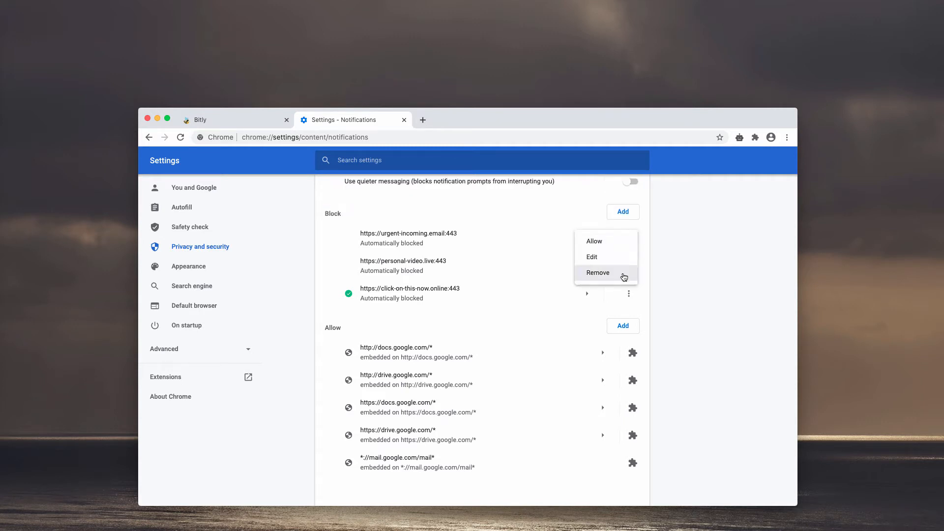
left_click(597, 272)
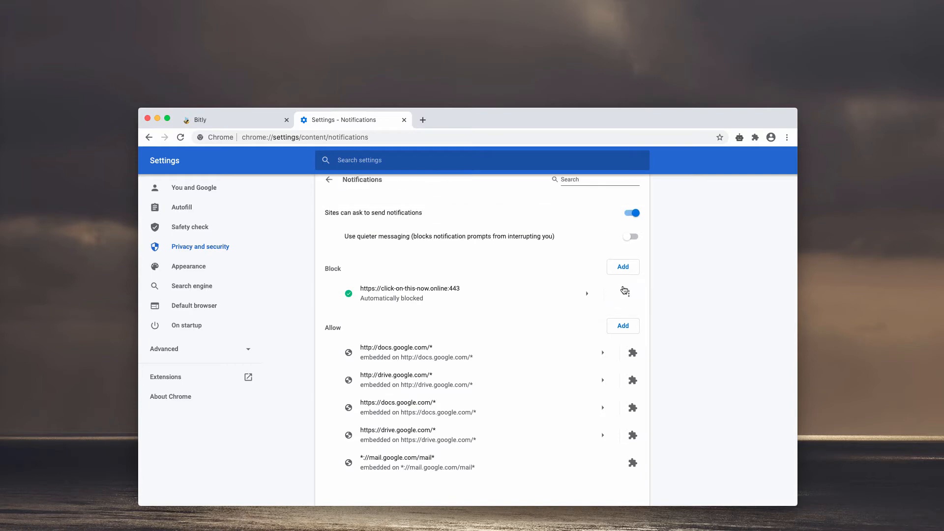
left_click(625, 291)
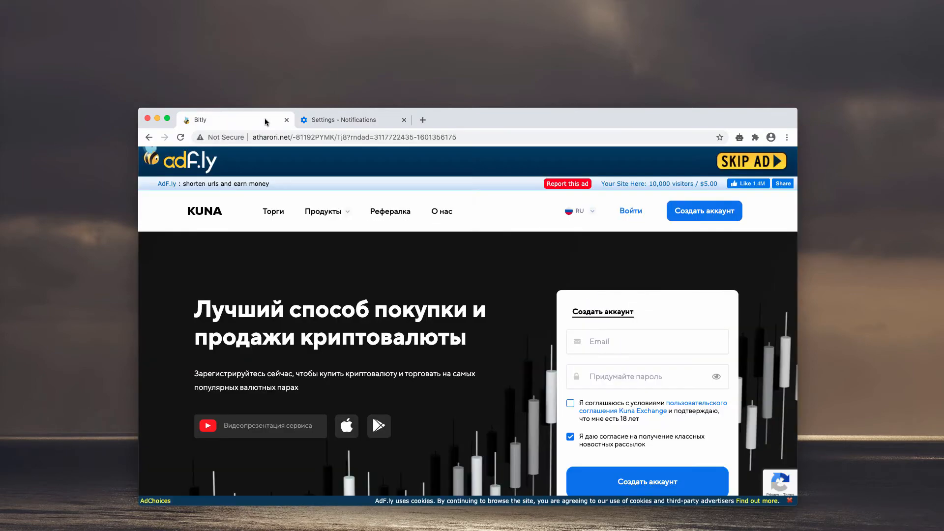
Step: Return to the crypto exchange tab and load combocleaner.com
left_click(353, 119)
type("combocleaner.com")
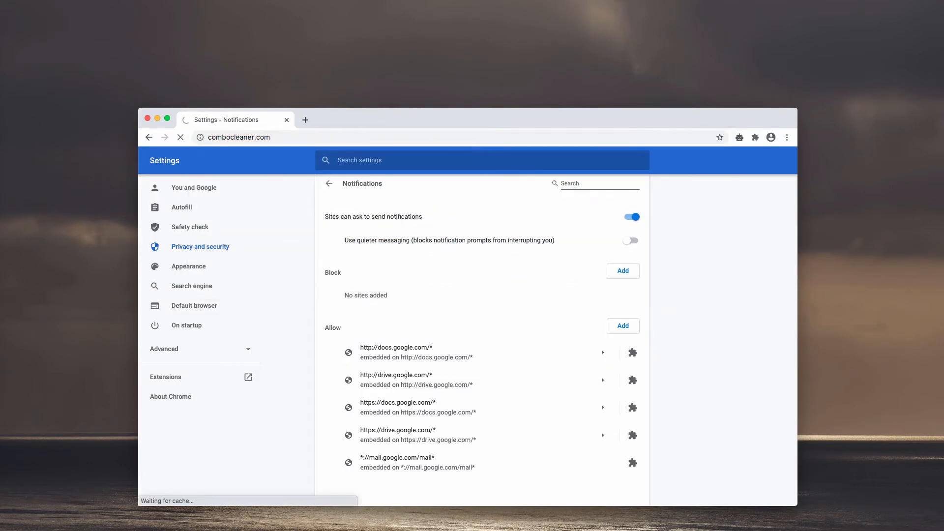
left_click(235, 137)
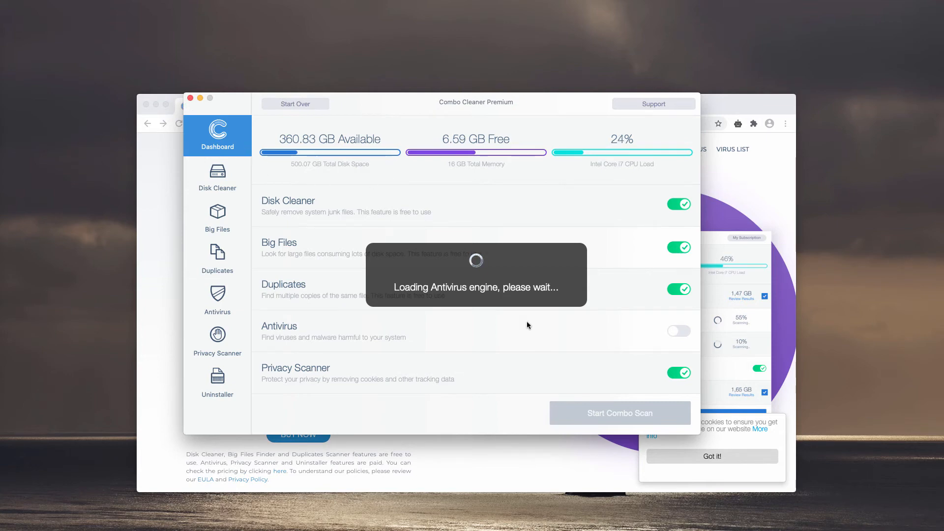
mouse_move(351, 339)
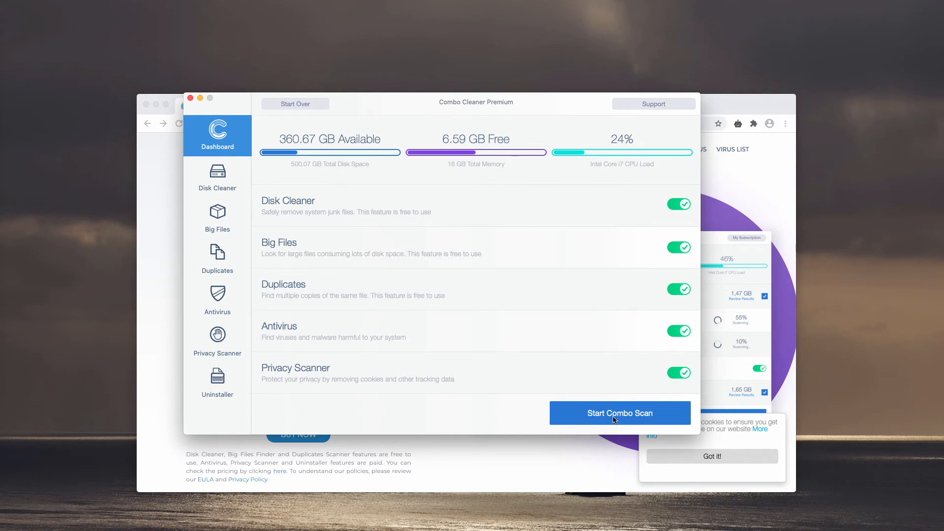
Step: Start the Combo Scan with all checks enabled once the antivirus engine is loaded
left_click(619, 413)
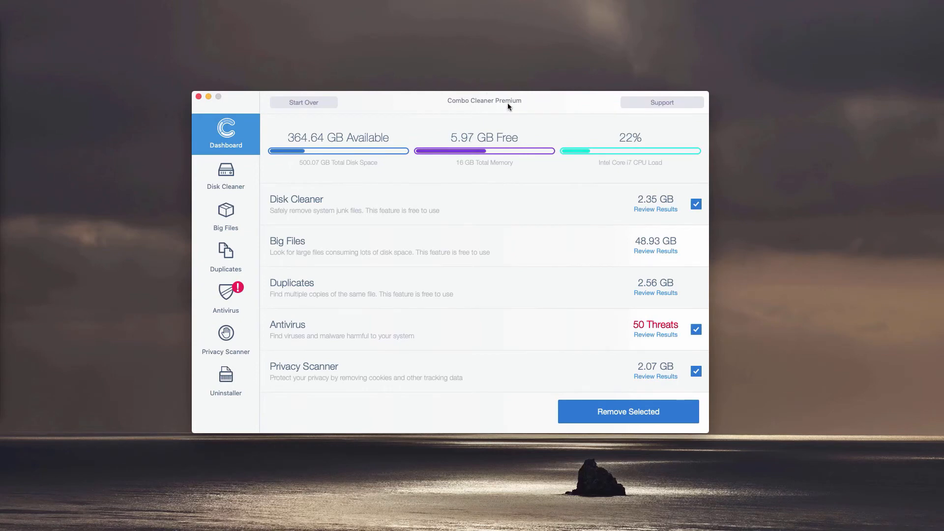
mouse_move(548, 104)
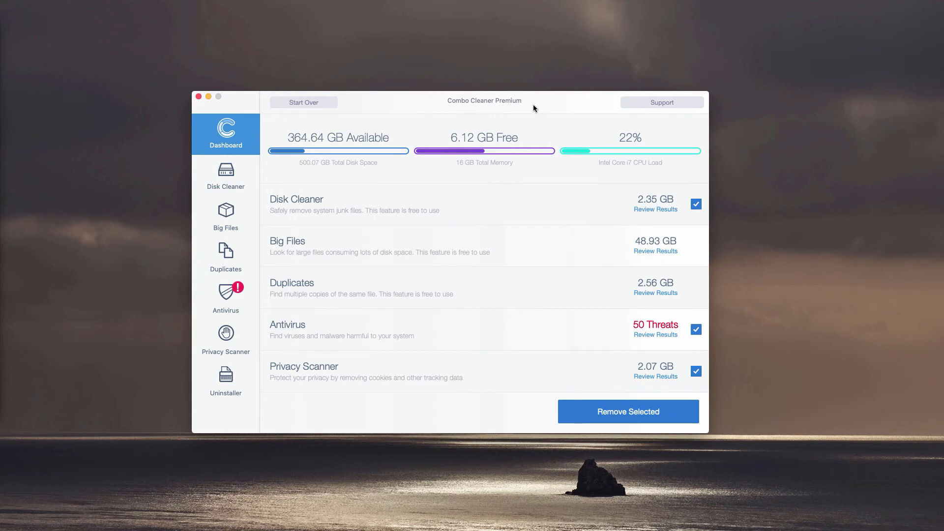
mouse_move(489, 119)
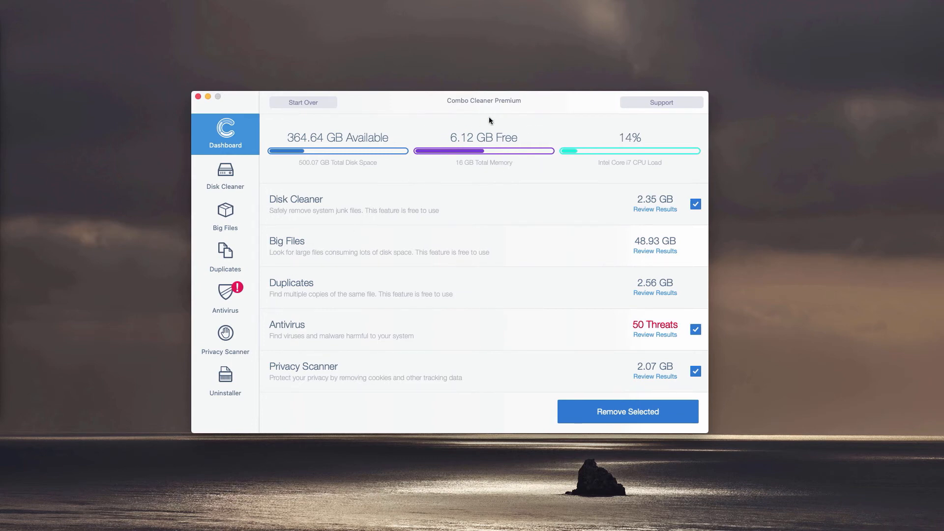
mouse_move(329, 327)
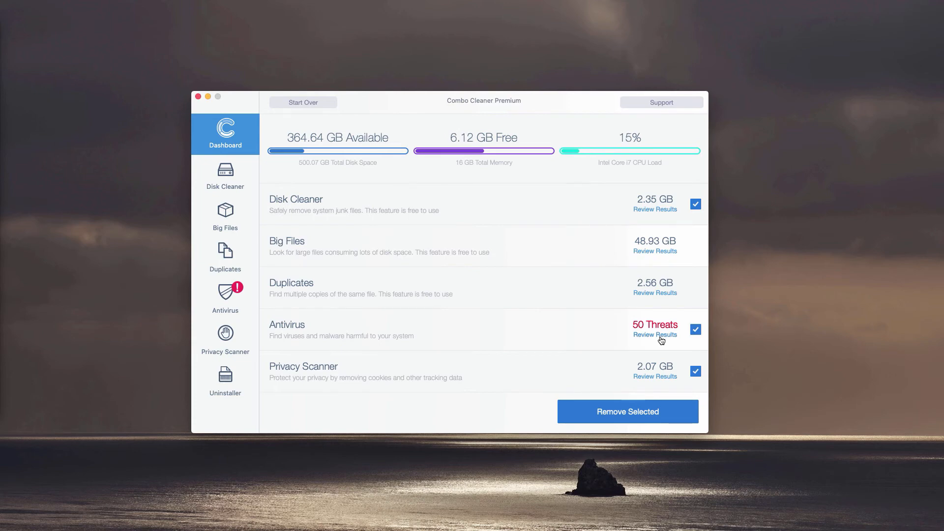
Step: Review Results for the 50 threats listed in the Antivirus row
left_click(655, 334)
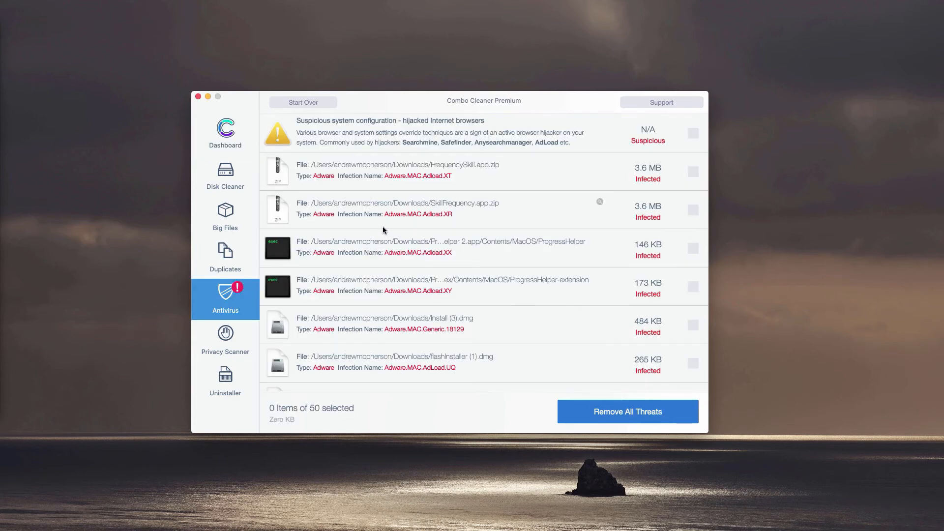
mouse_move(398, 222)
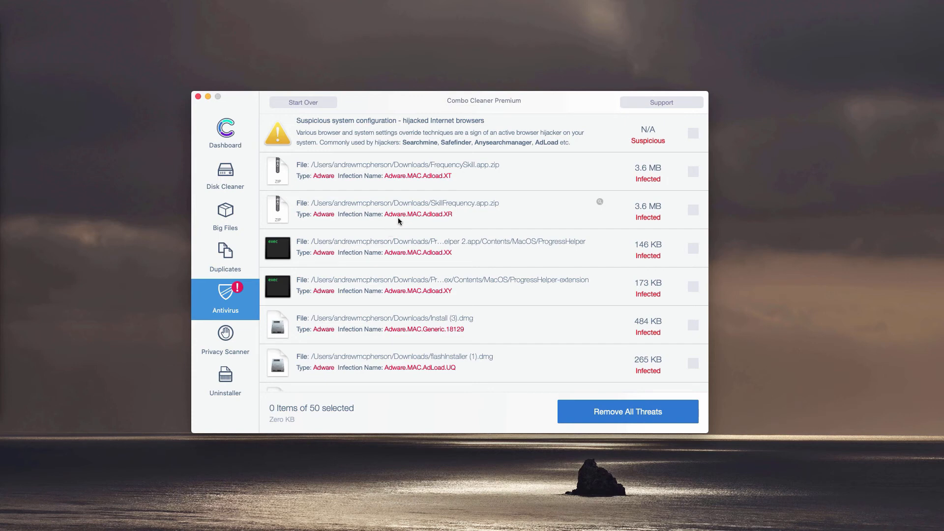
mouse_move(445, 239)
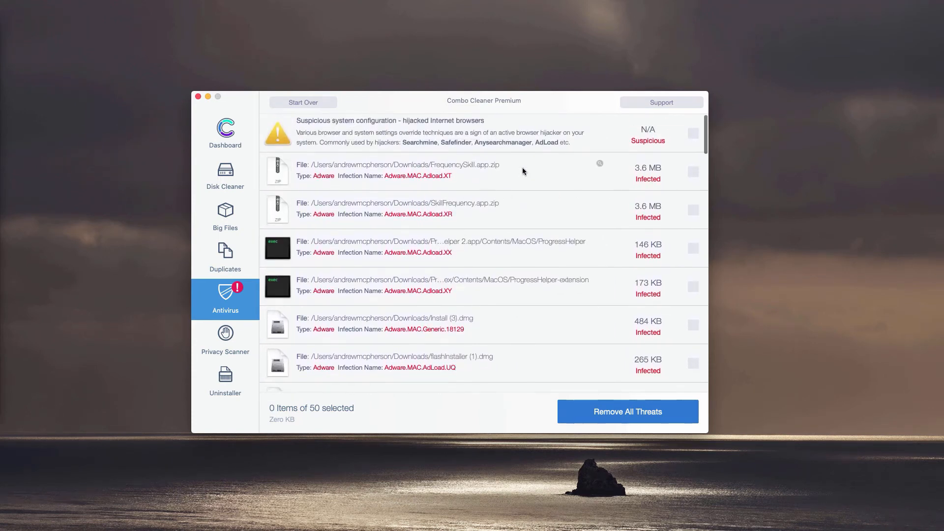
mouse_move(496, 191)
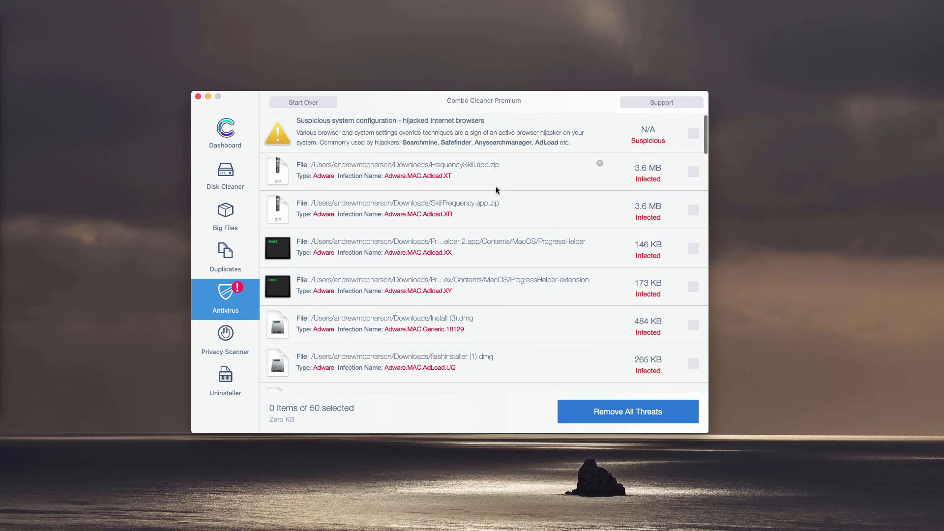
mouse_move(598, 170)
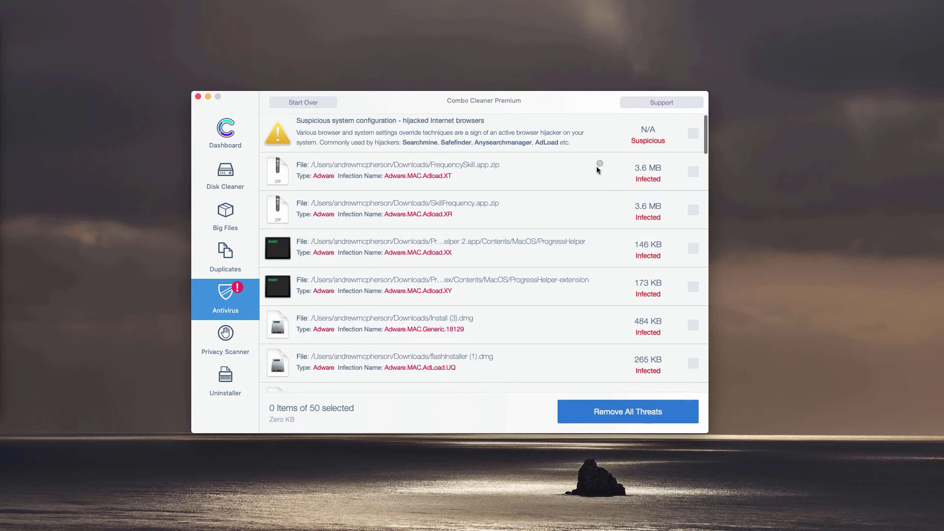
mouse_move(599, 167)
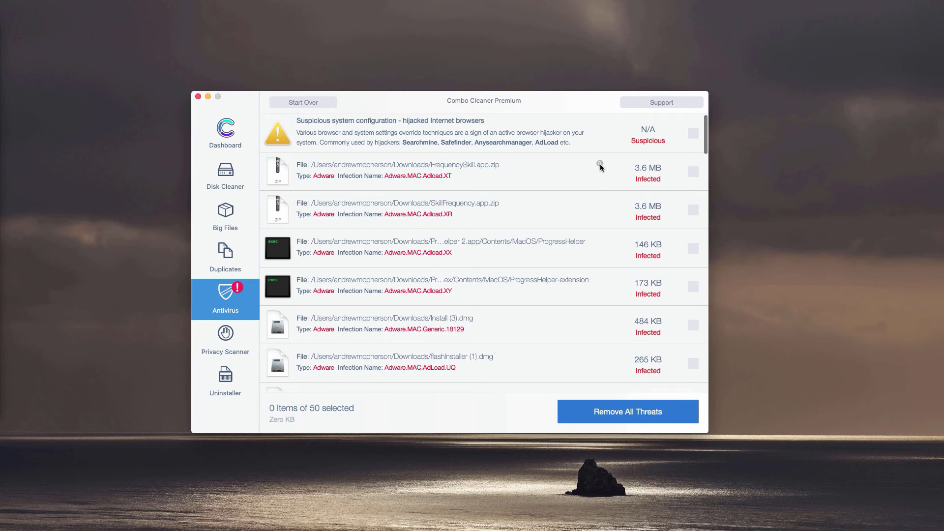
mouse_move(600, 165)
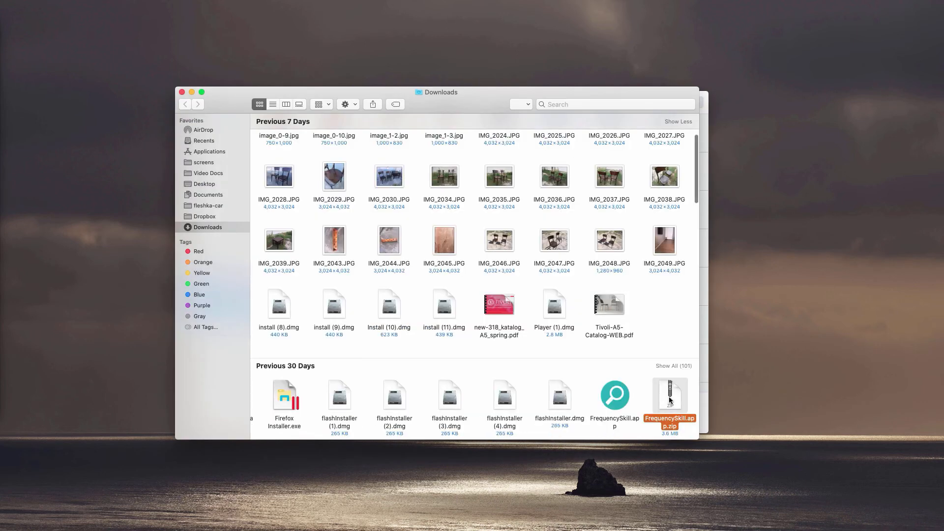
Step: Bring up the context menu for FrequencySkill.app.zip in Finder's Downloads folder
right_click(669, 400)
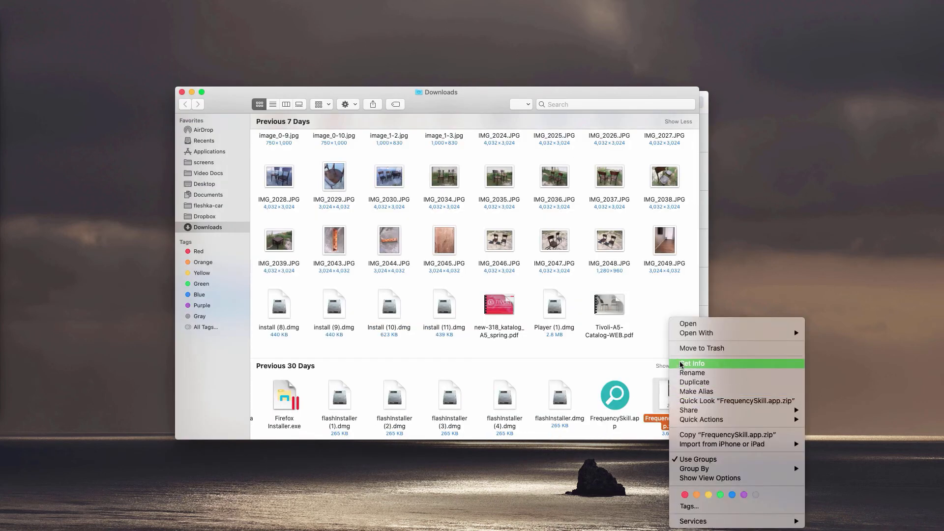
mouse_move(701, 348)
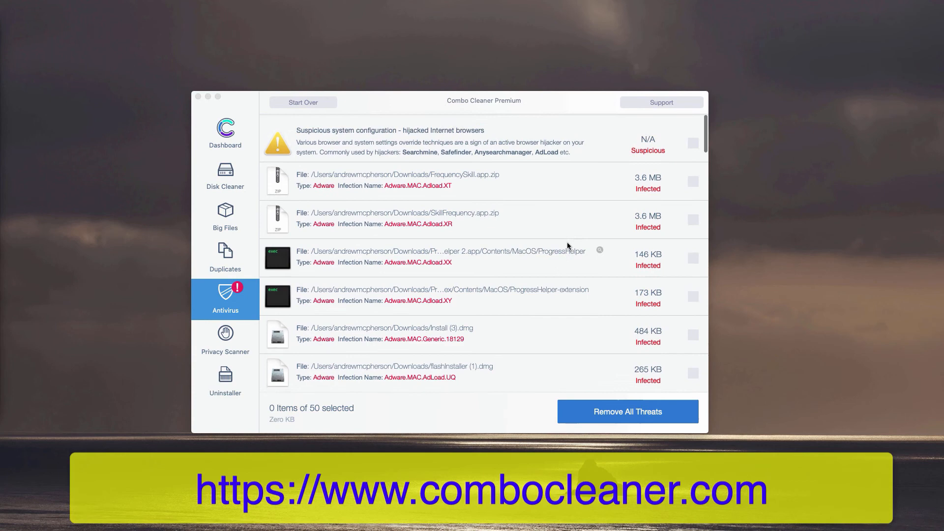
scroll("up", 3)
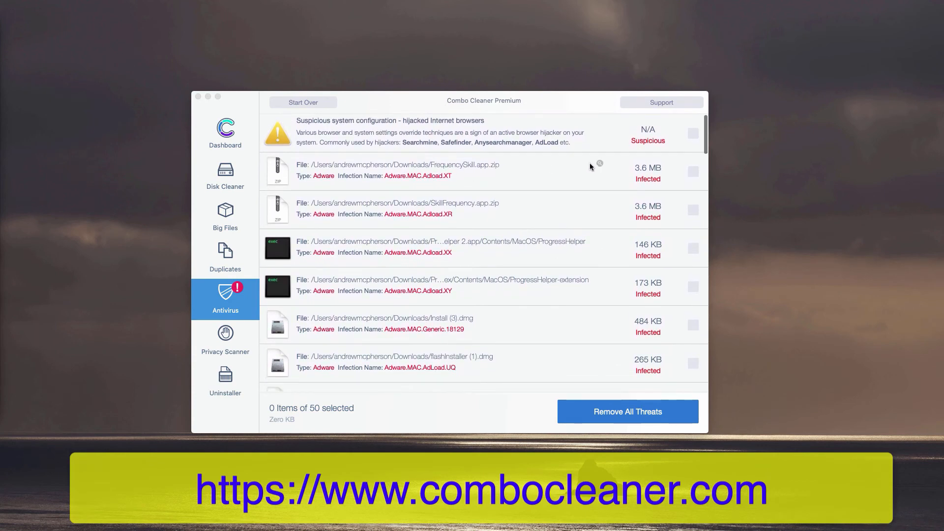
mouse_move(600, 169)
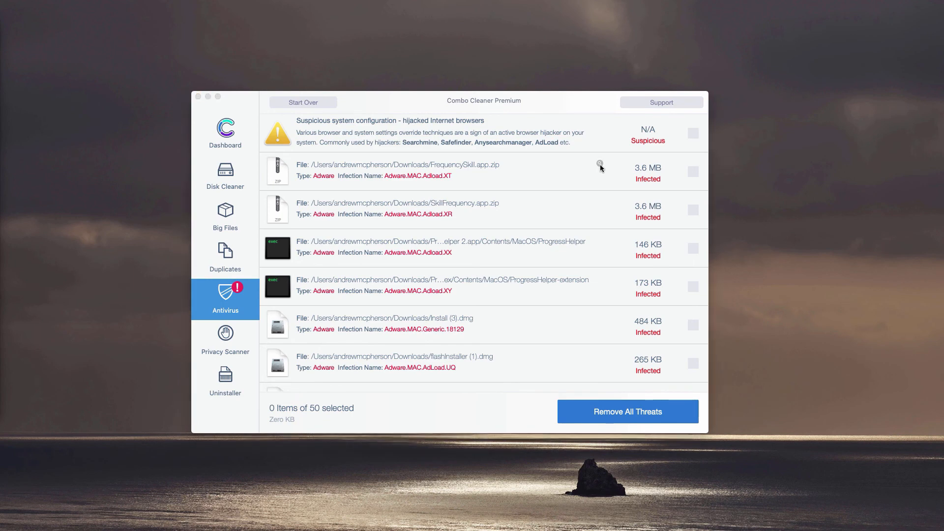
mouse_move(599, 203)
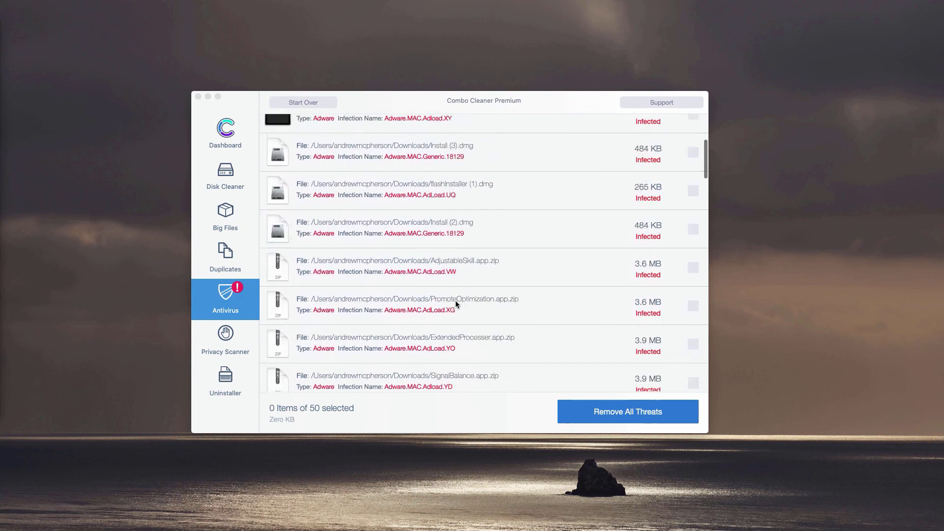
scroll("up", 3)
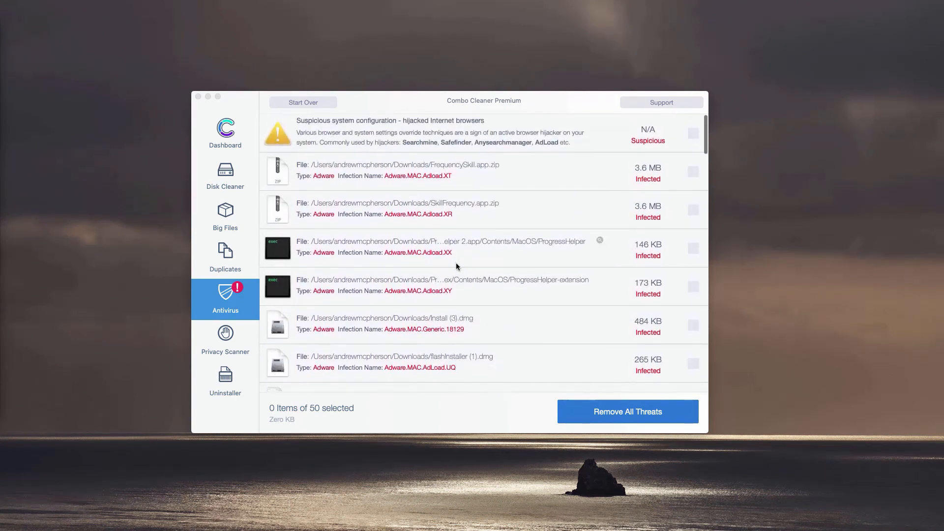
mouse_move(578, 167)
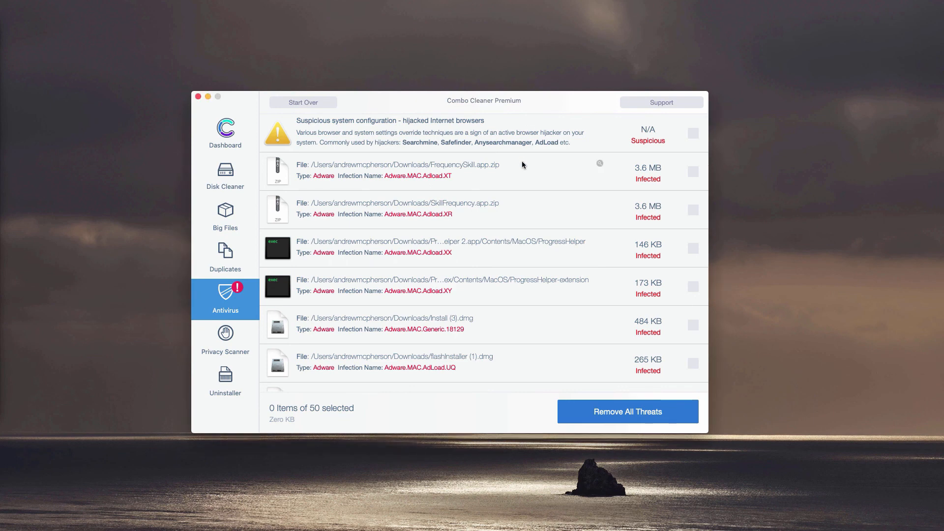
mouse_move(513, 108)
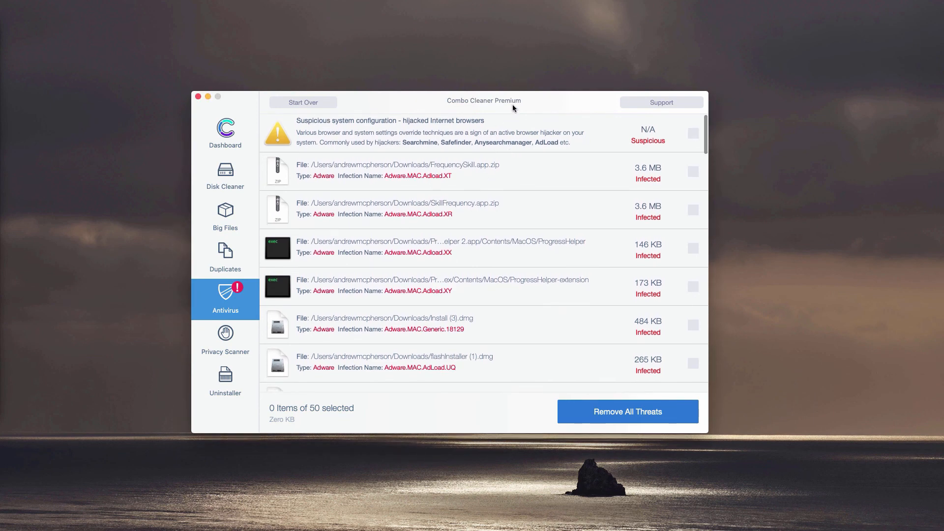
mouse_move(457, 108)
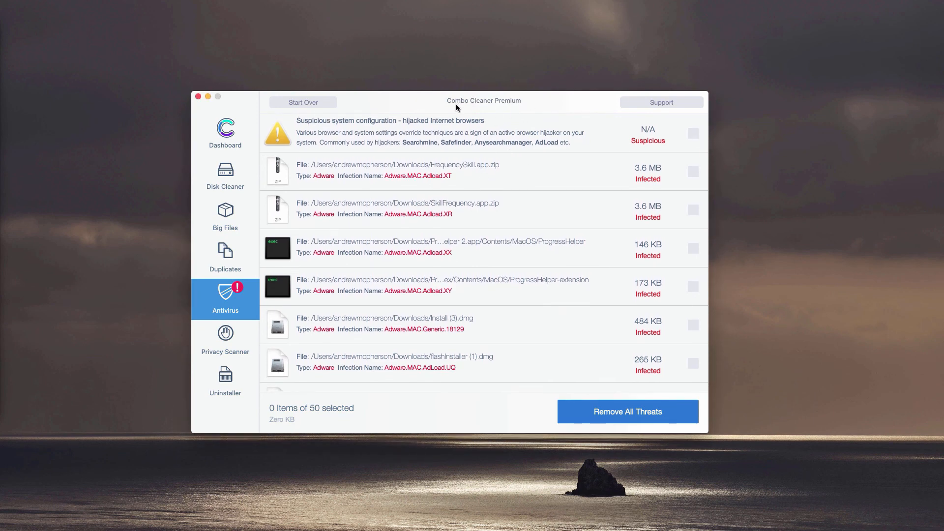
mouse_move(532, 105)
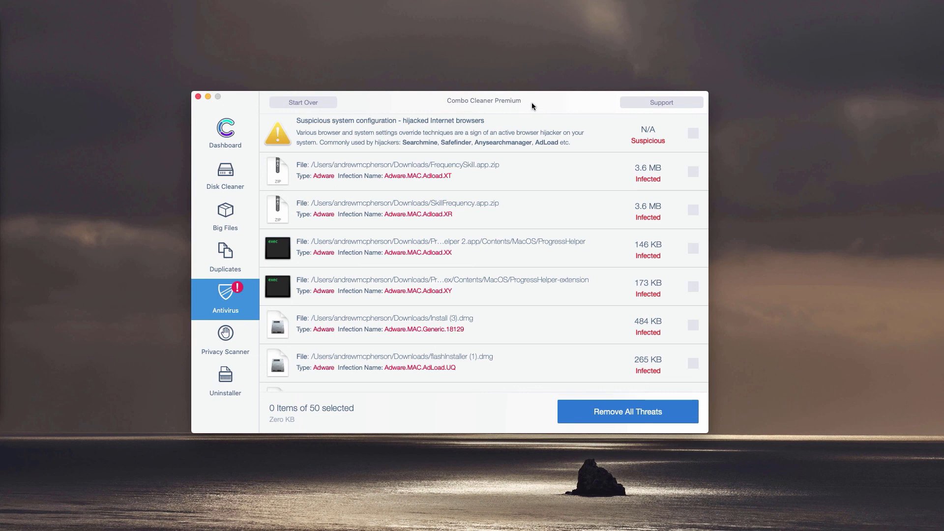
mouse_move(533, 107)
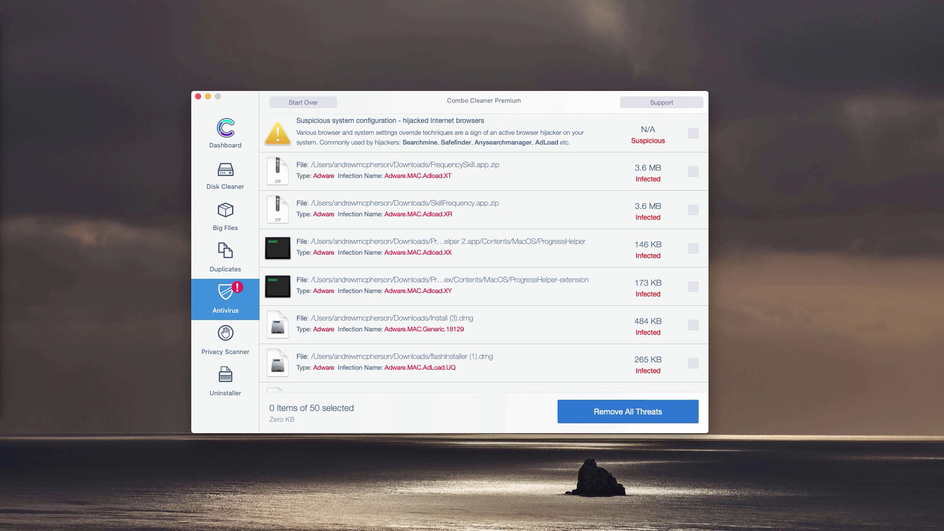